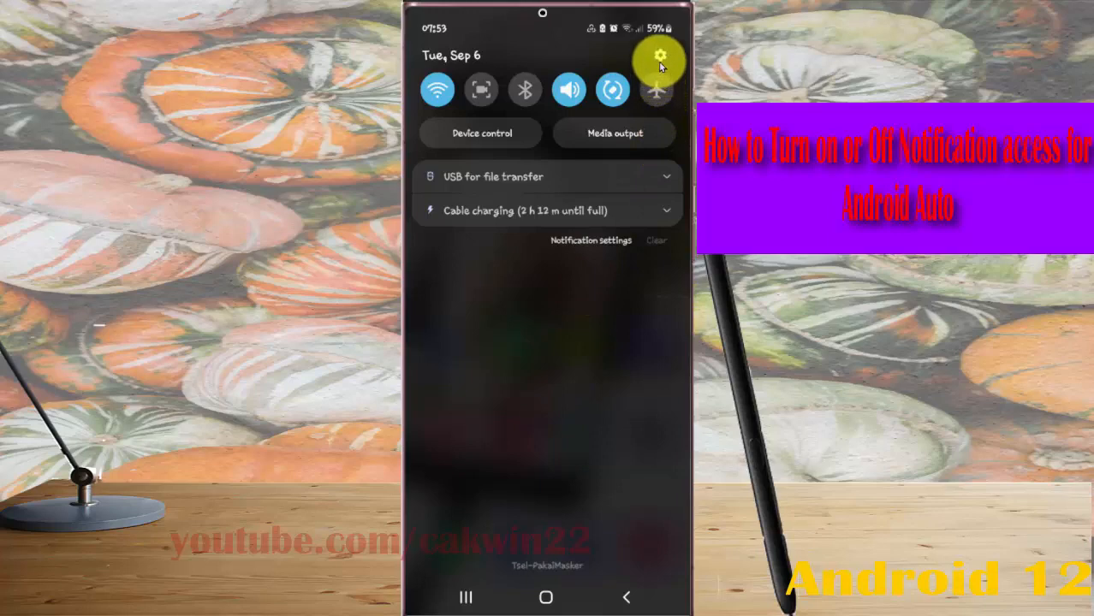
Open Settings from quick settings and go to the Apps list showing Android Auto.
click(659, 64)
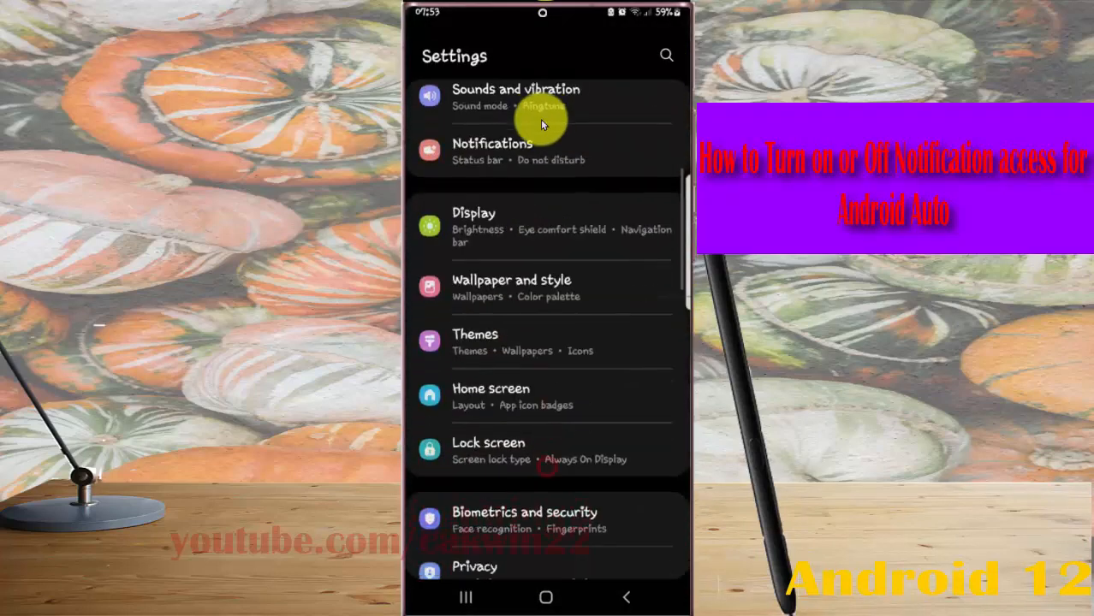
scroll(down, 3)
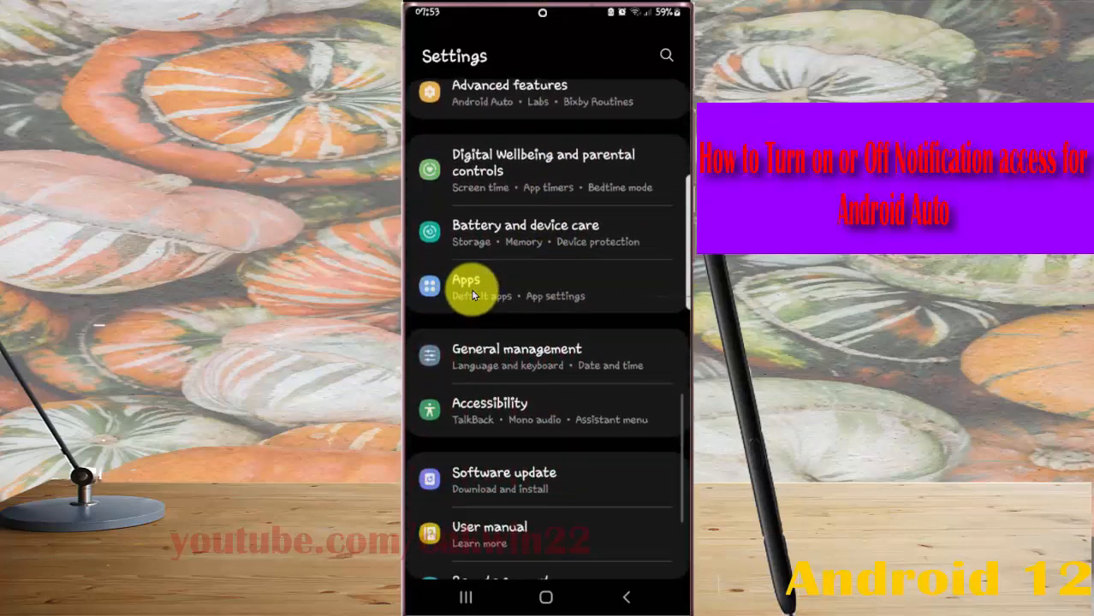
click(464, 287)
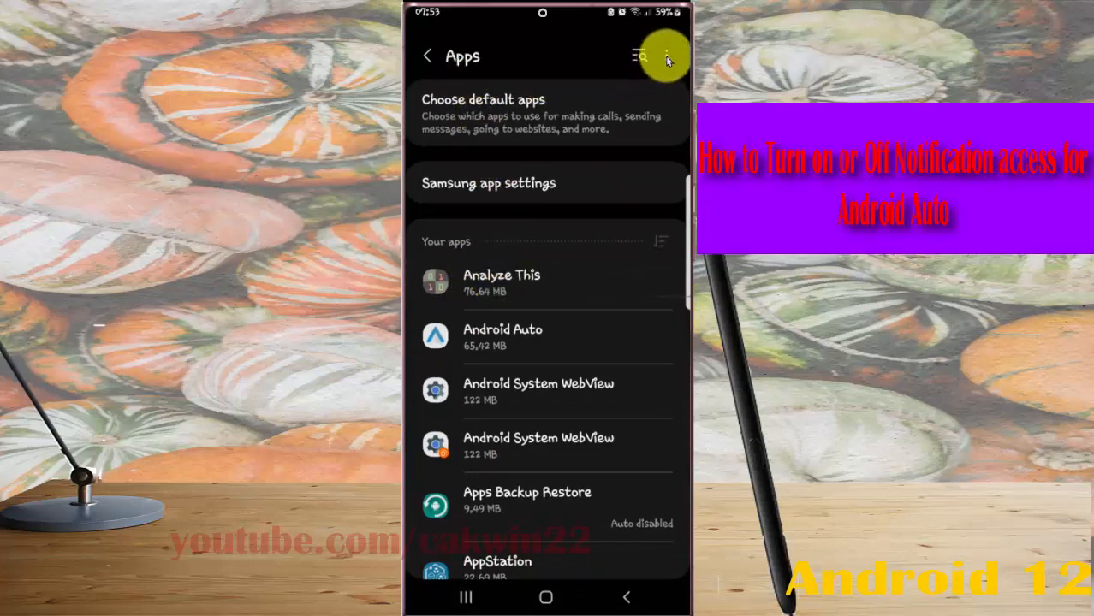
Go to Special access > Notification access, where Android Auto is not allowed.
click(668, 55)
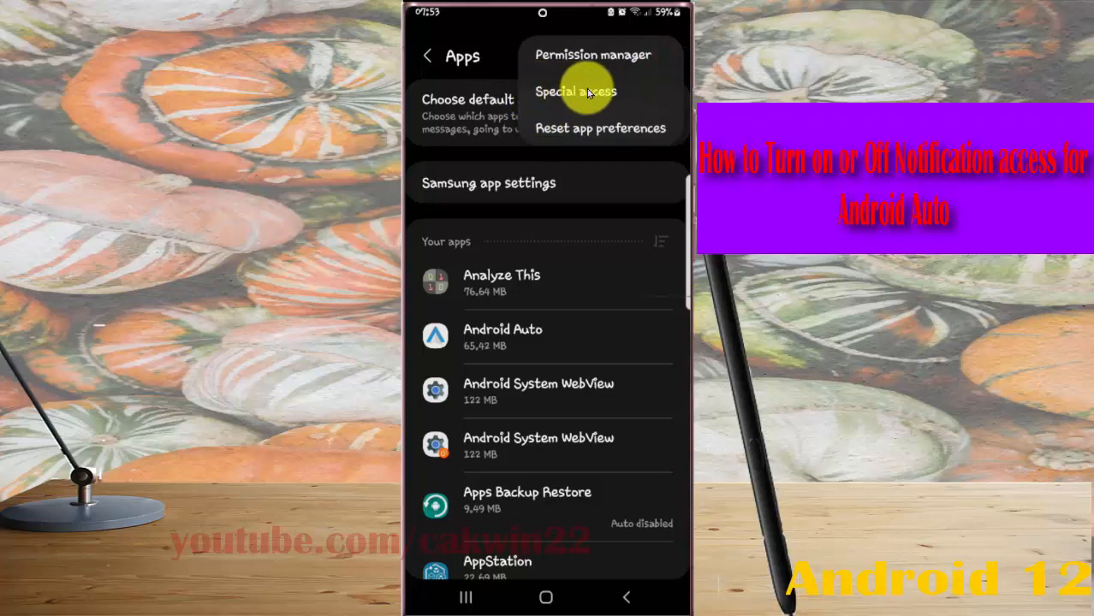
click(575, 90)
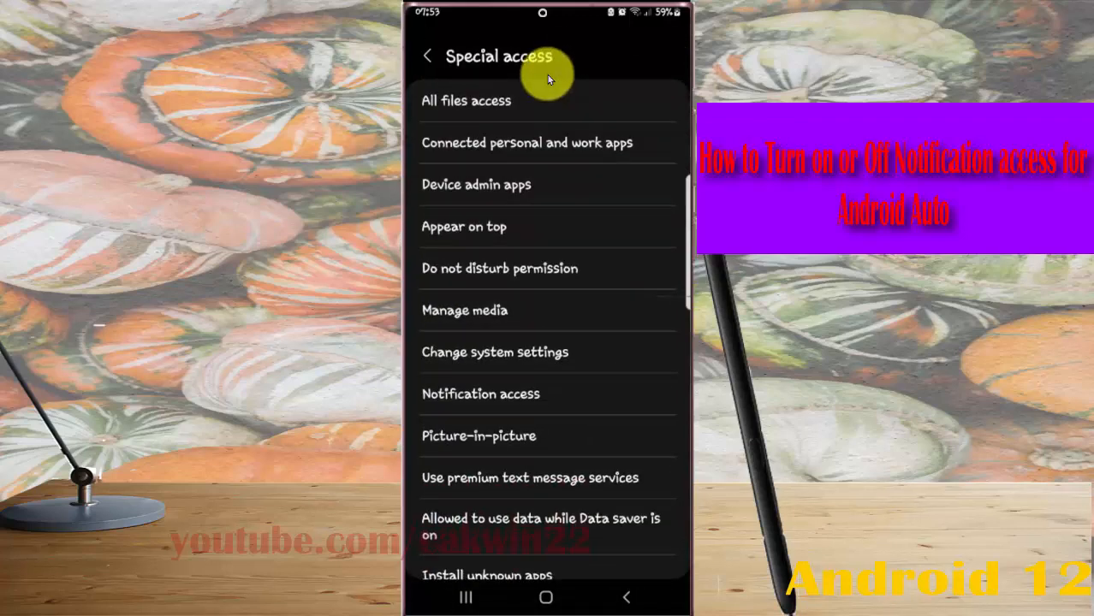
mouse_move(462, 402)
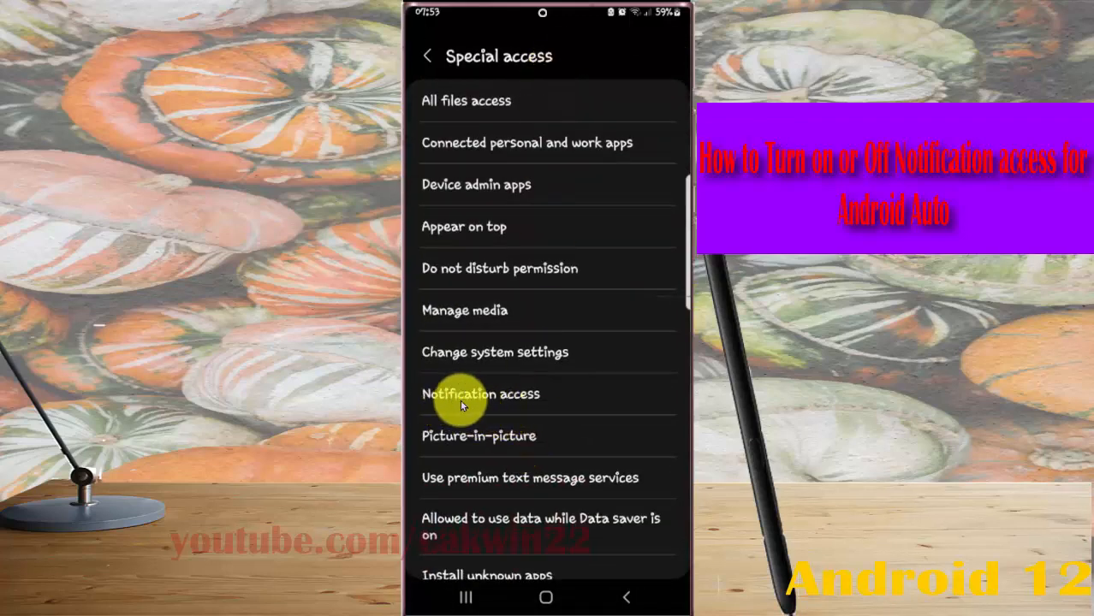
click(480, 394)
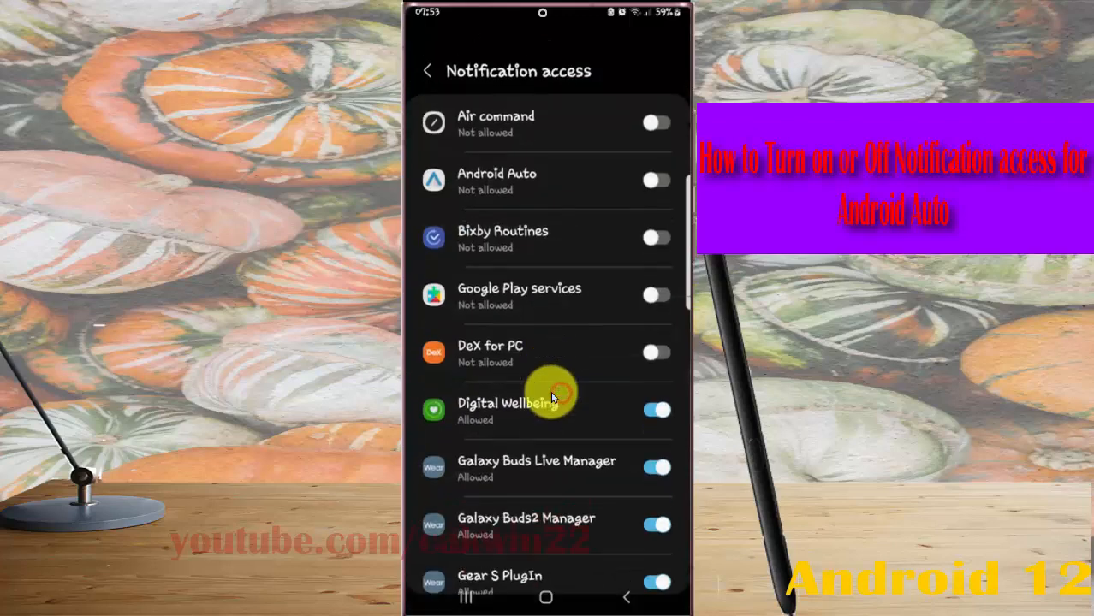
scroll(up, 3)
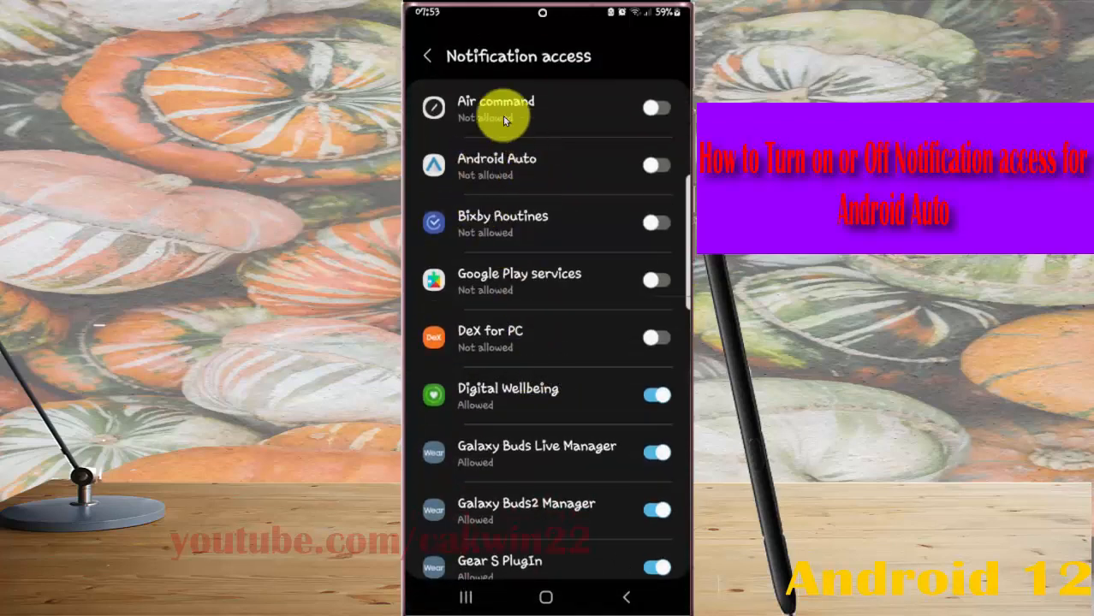
mouse_move(657, 165)
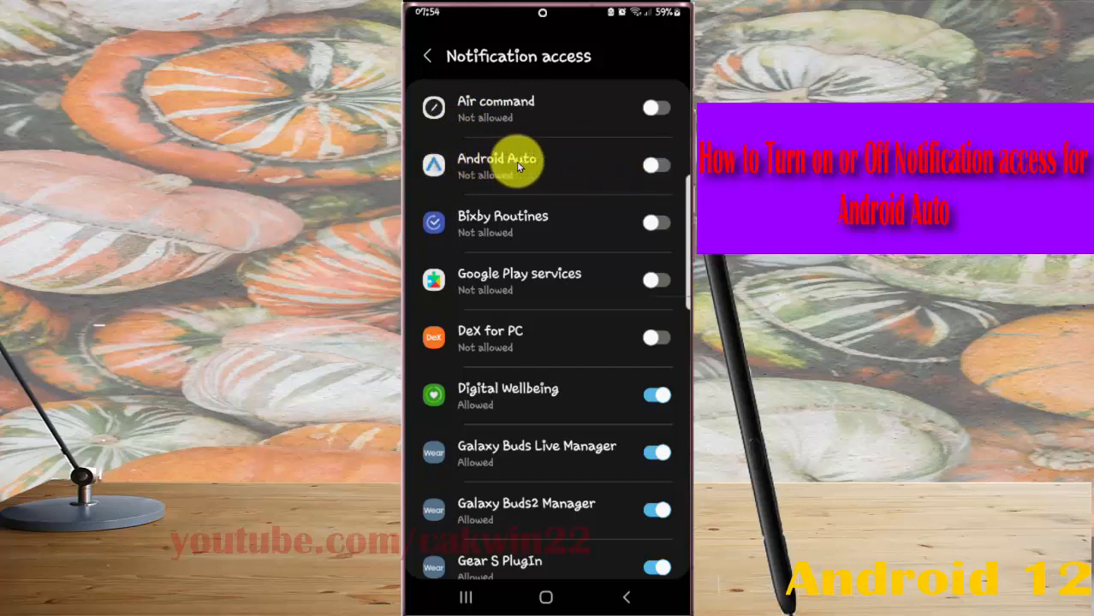
Toggle Android Auto's notification access to bring up the Allow Android Auto prompt.
click(655, 165)
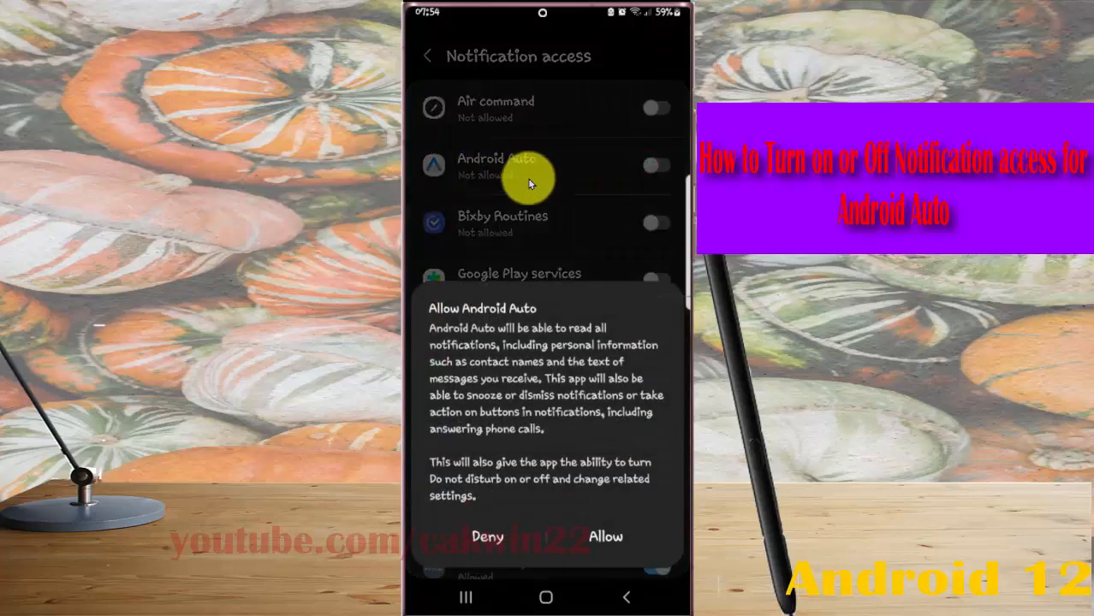
mouse_move(488, 338)
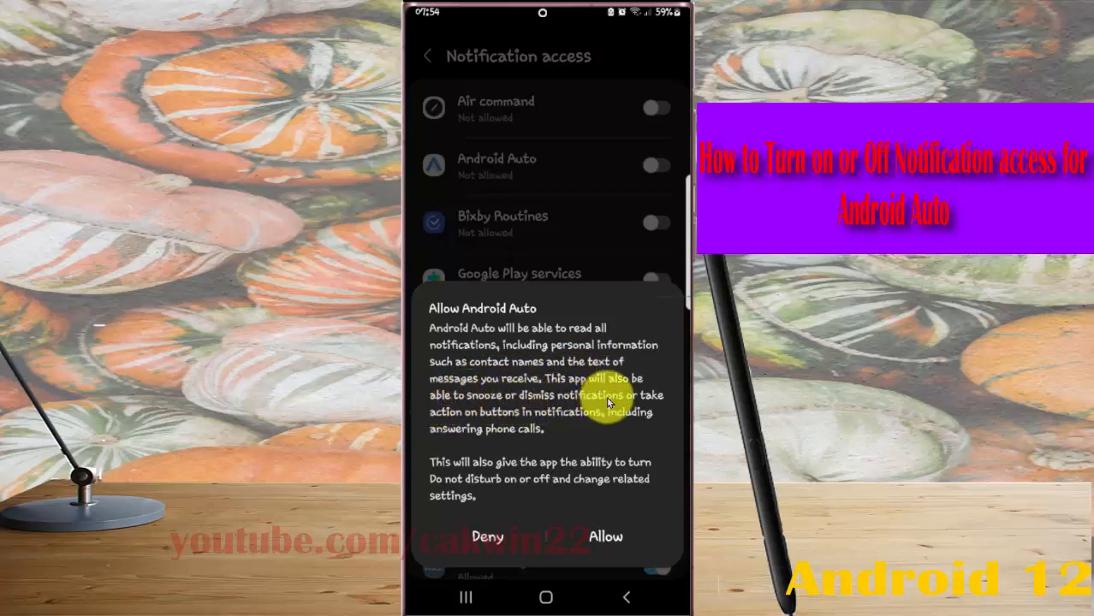
mouse_move(477, 418)
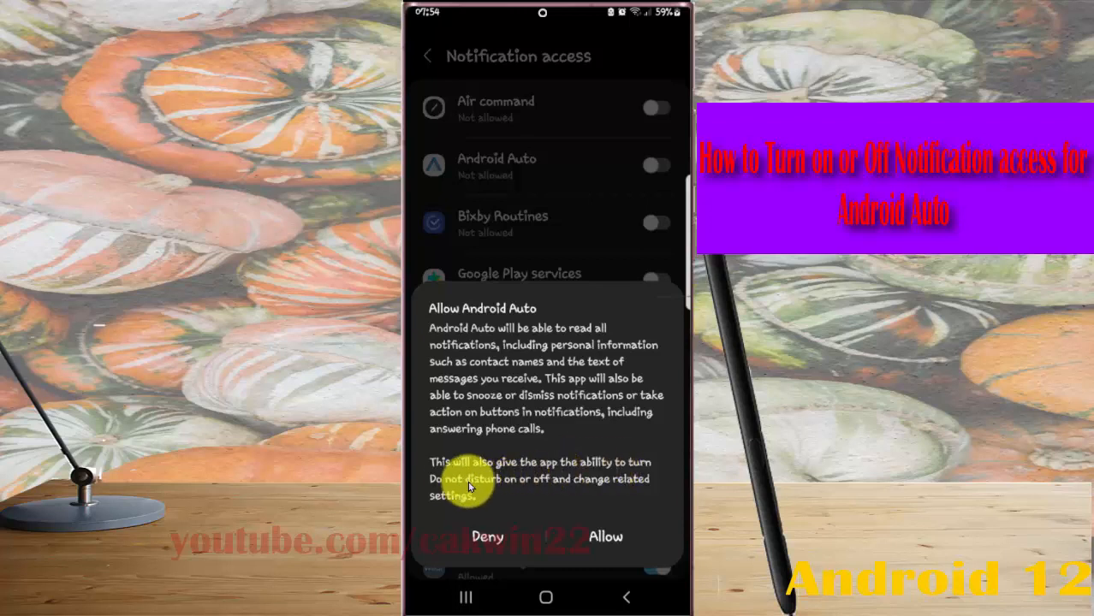
mouse_move(552, 488)
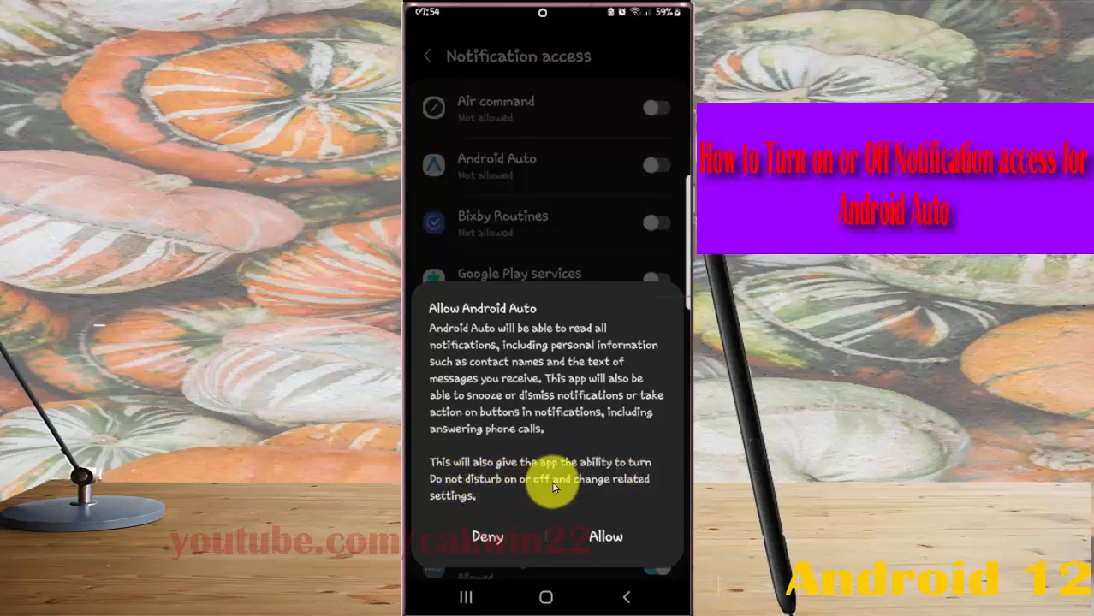
mouse_move(469, 501)
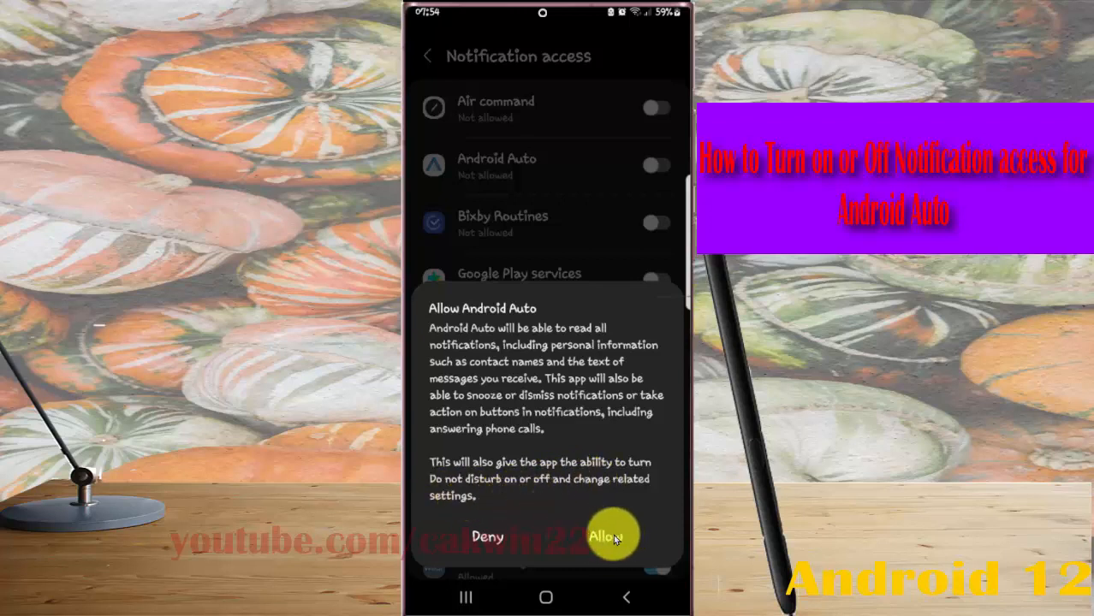
Allow Android Auto notification access, then toggle it again to show the turn-off prompt.
click(612, 536)
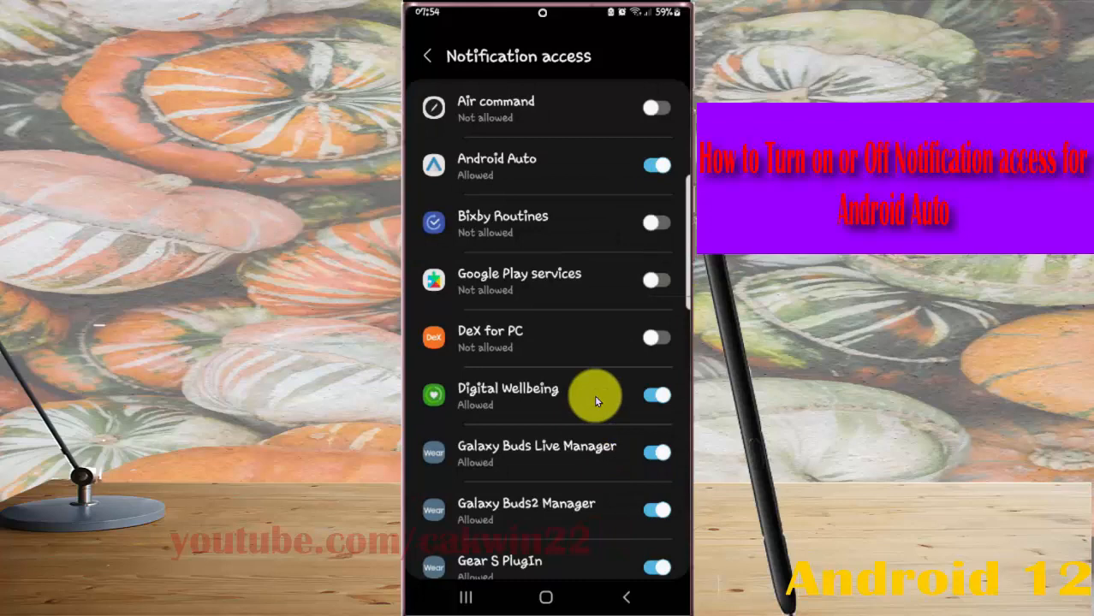
mouse_move(610, 168)
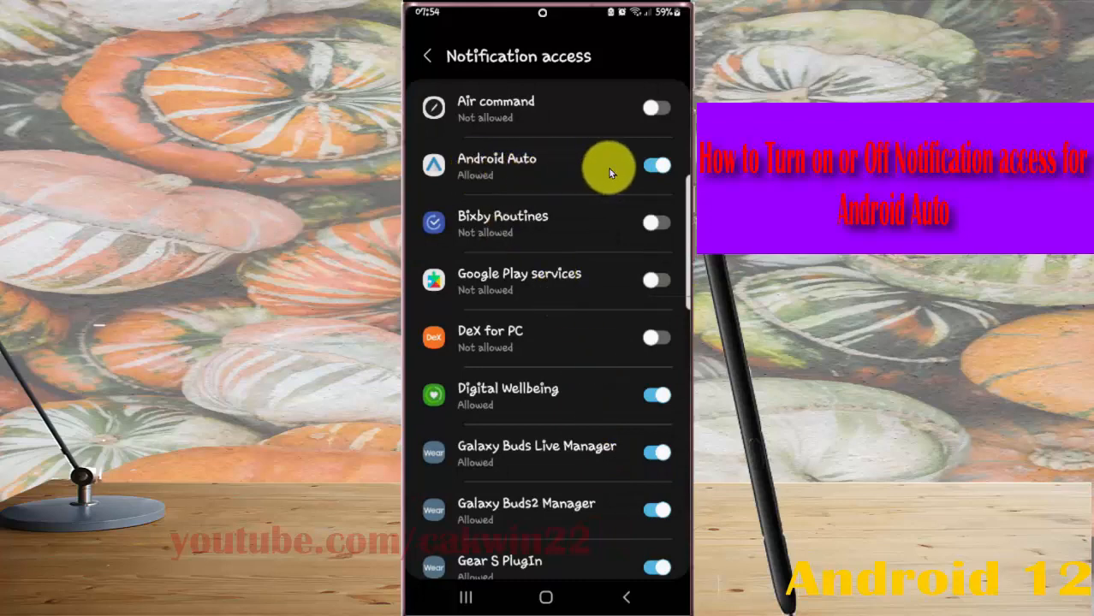
click(656, 165)
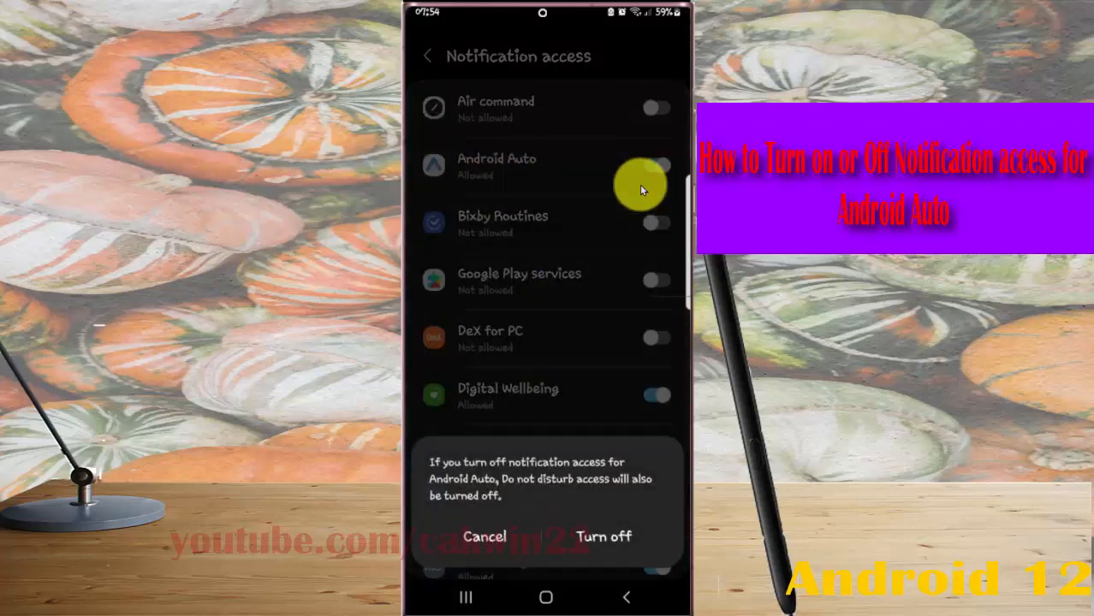